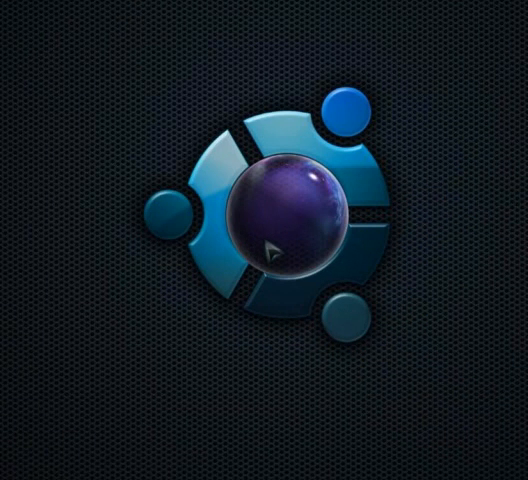
pyautogui.moveTo(272, 252)
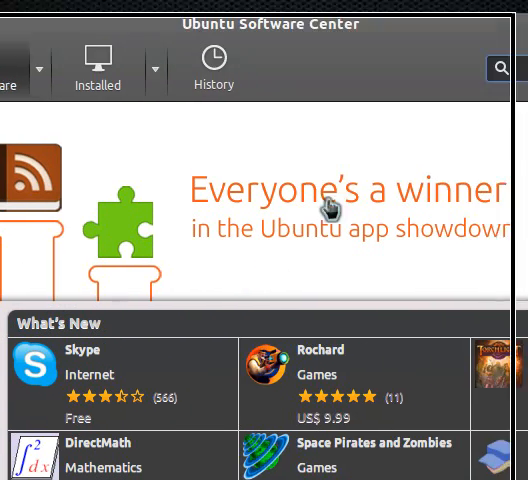
# Step: Search 'mo' in Ubuntu Software Center to find MonoDevelop, then close the store
pyautogui.write('mo')
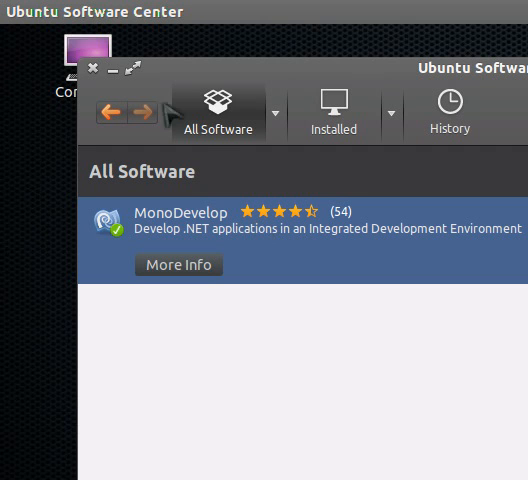
pyautogui.click(94, 66)
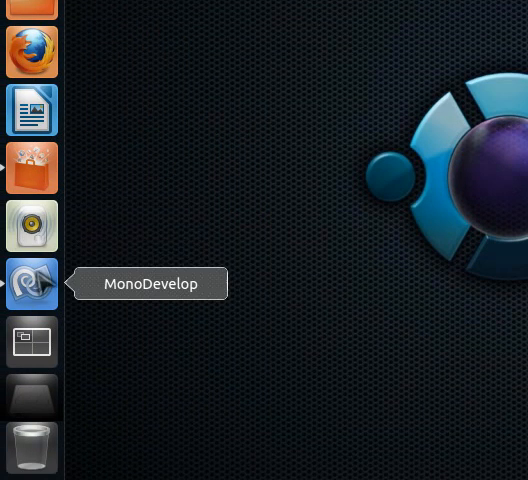
# Step: Launch MonoDevelop from the Unity launcher
pyautogui.click(32, 284)
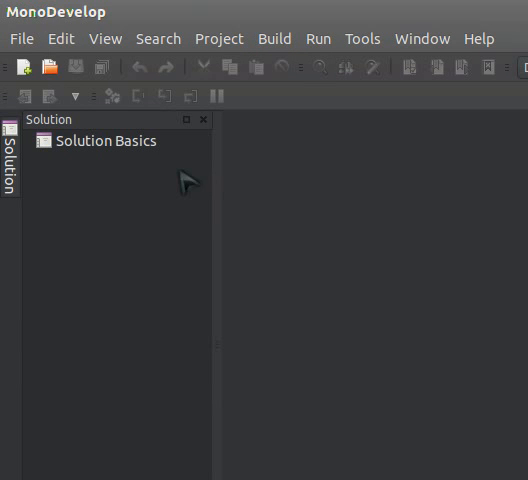
# Step: Create a new C# Empty Project solution named 'Basic' with no optional project features
pyautogui.click(20, 38)
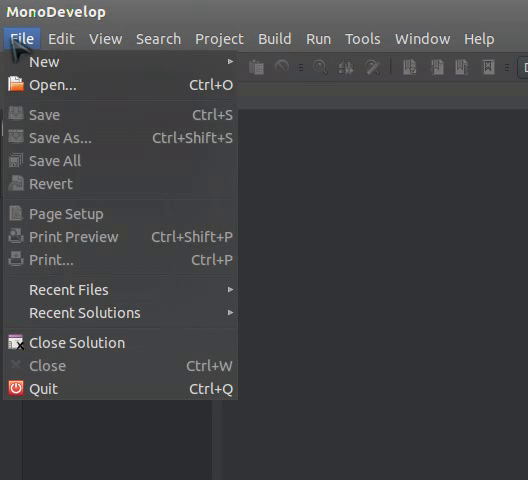
pyautogui.moveTo(44, 60)
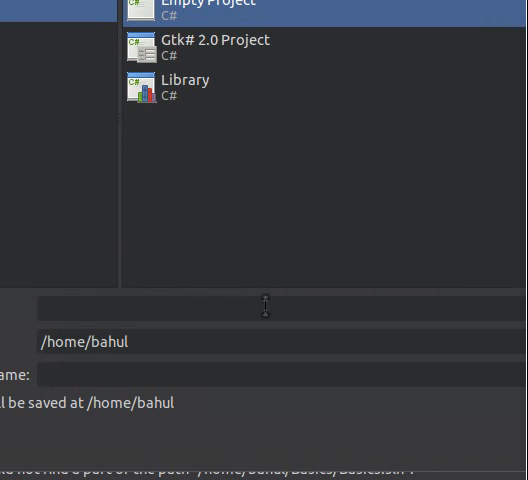
pyautogui.write('Ba')
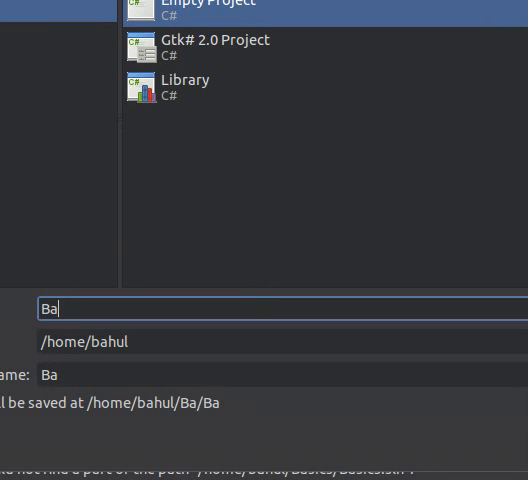
pyautogui.write('sic')
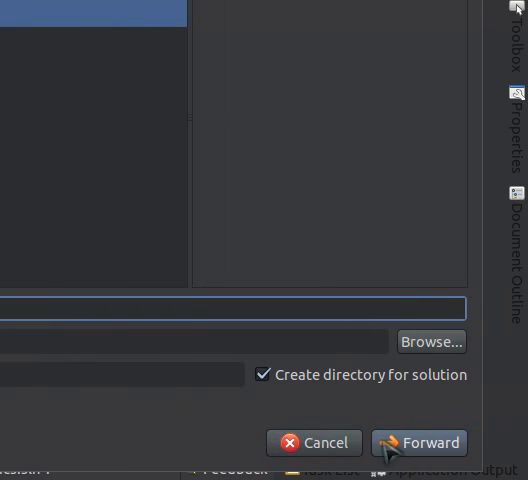
pyautogui.click(420, 442)
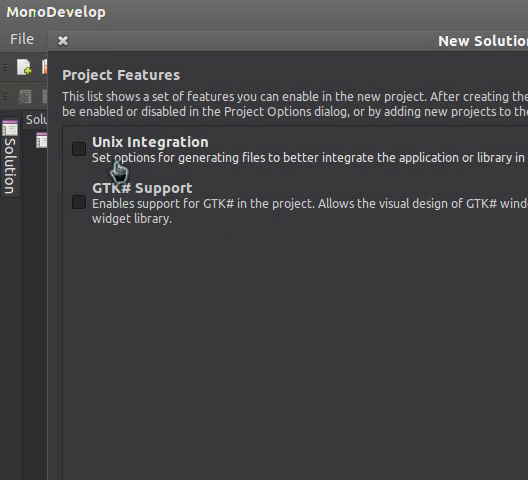
pyautogui.click(80, 148)
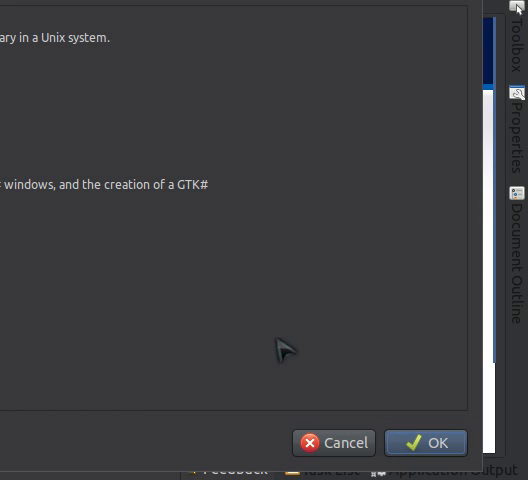
pyautogui.click(424, 442)
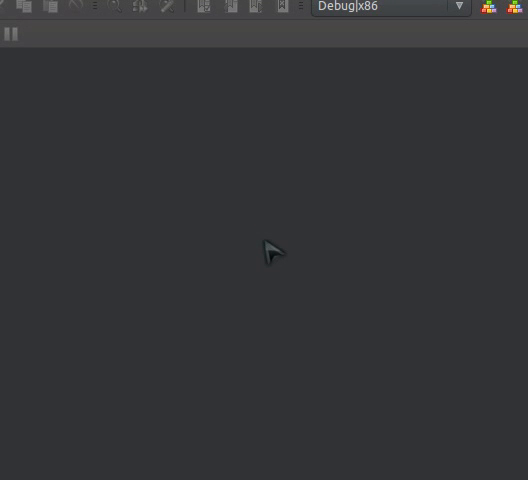
# Step: Switch to the Solution layout and select the Basics project in the Solution pad
pyautogui.click(104, 38)
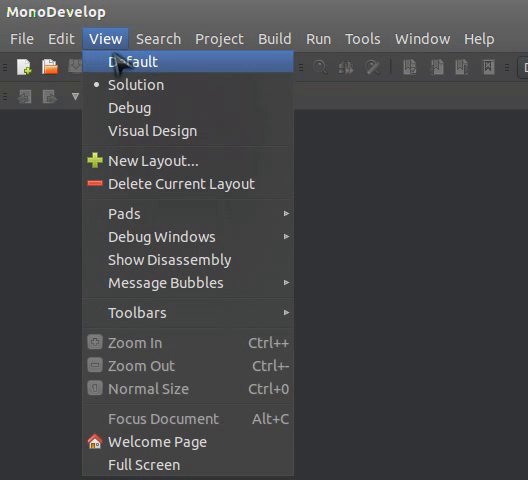
pyautogui.click(132, 60)
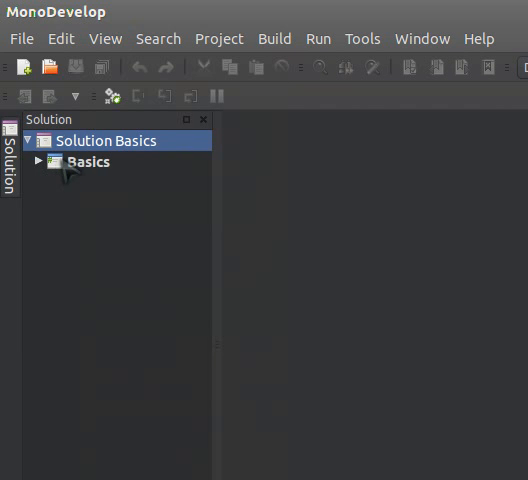
pyautogui.click(88, 160)
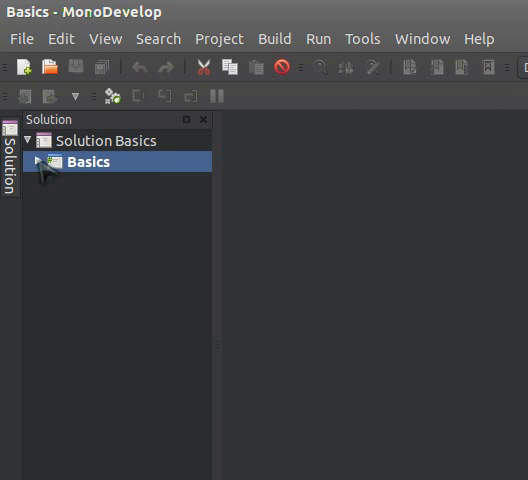
# Step: Add a new empty C# file named demo.cs to the Basics project
pyautogui.rightClick(86, 160)
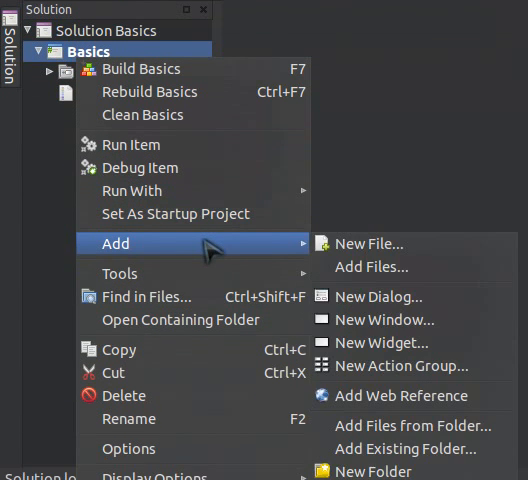
pyautogui.click(368, 244)
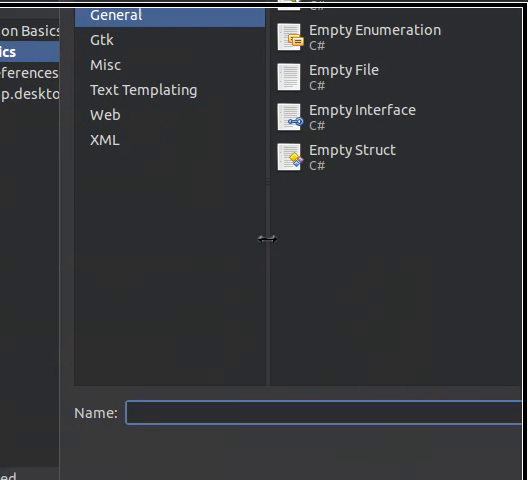
pyautogui.click(294, 180)
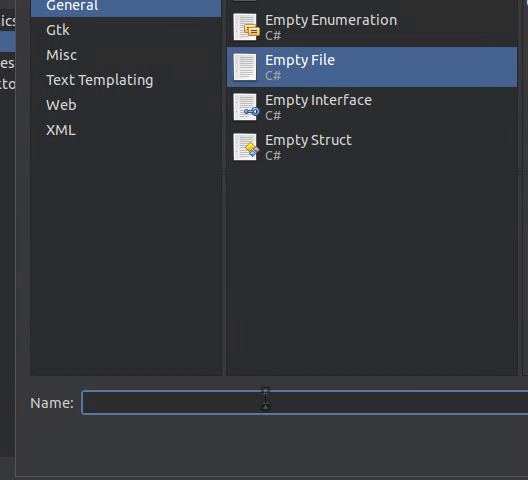
pyautogui.write('demo')
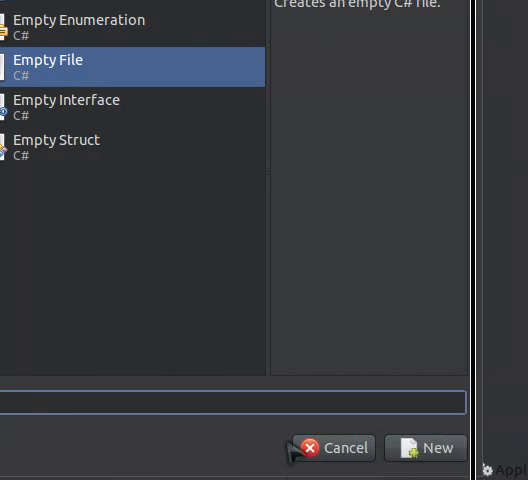
pyautogui.click(424, 448)
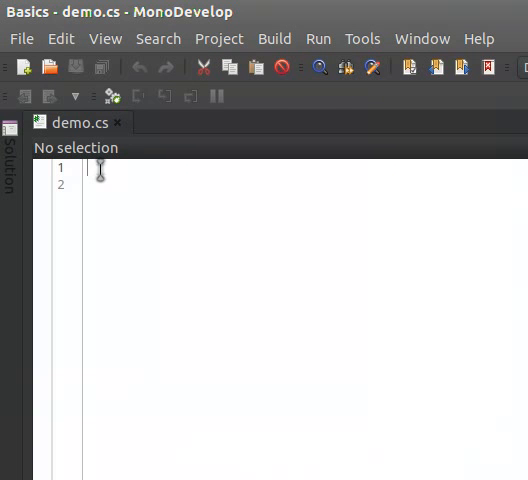
# Step: Write using System; and a Demo class with a public static void Main() method
pyautogui.write('using System')
pyautogui.click(306, 184)
pyautogui.write('class')
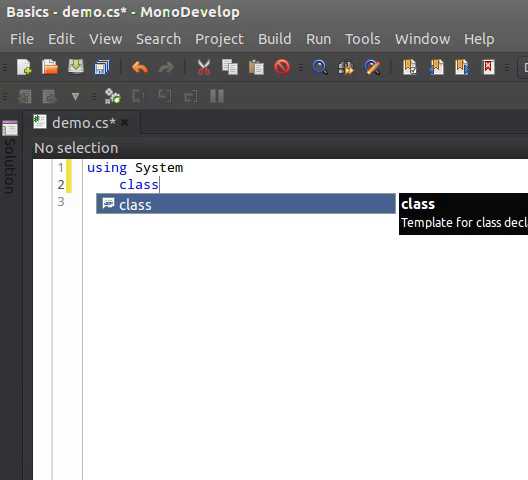
pyautogui.press('Escape')
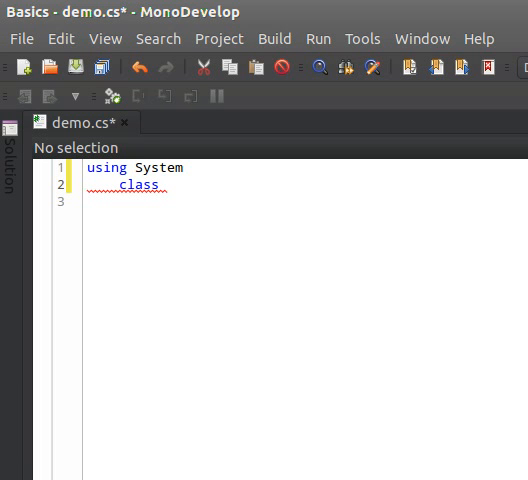
pyautogui.write('D')
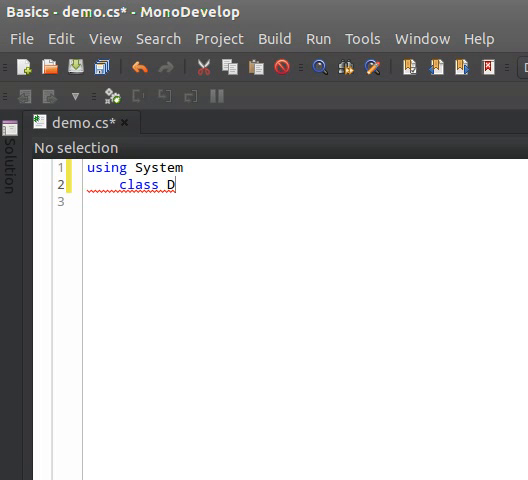
pyautogui.write('emo {')
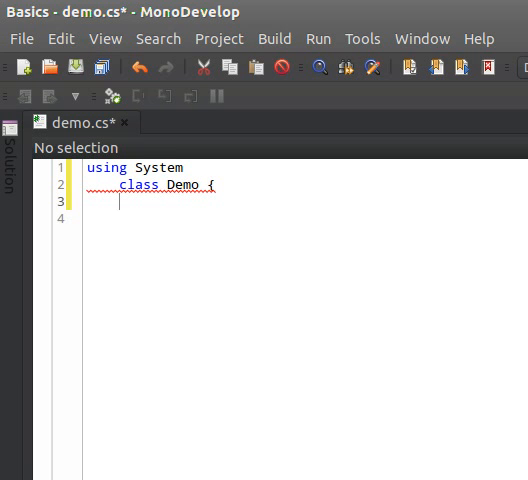
pyautogui.write('p')
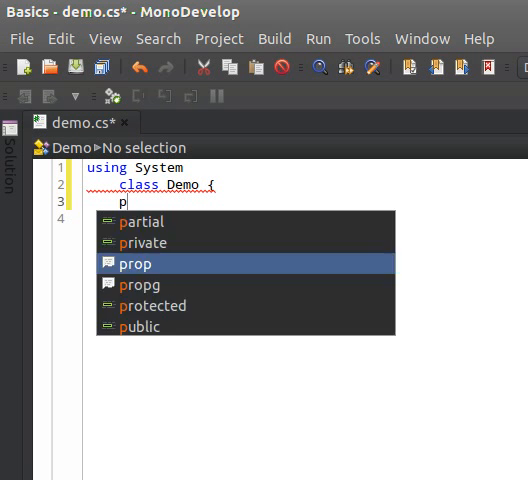
pyautogui.write('ublicstatic')
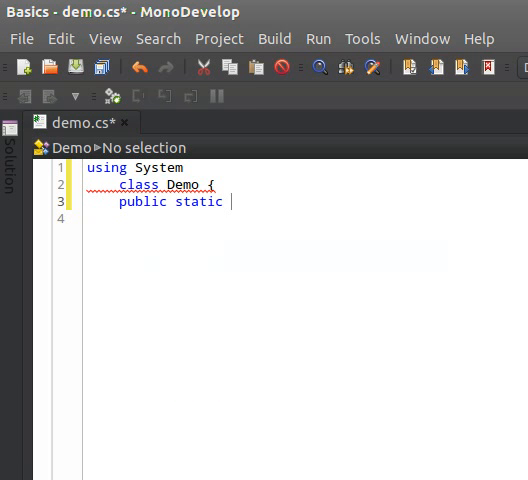
pyautogui.write('void m')
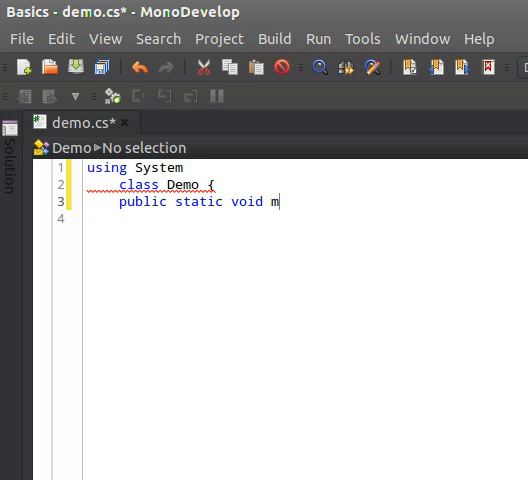
pyautogui.write('ain() {')
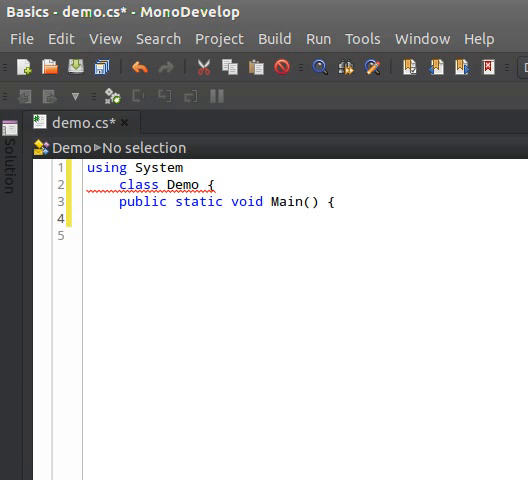
# Step: Make Main print "Hello World" with Console.WriteLine and close the braces
pyautogui.write('Console.')
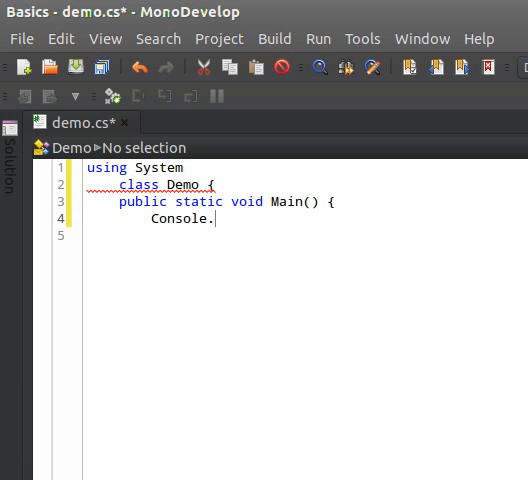
pyautogui.write('Write')
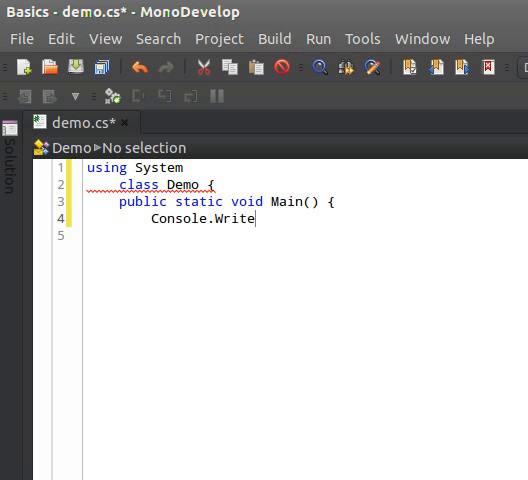
pyautogui.write('Line(')
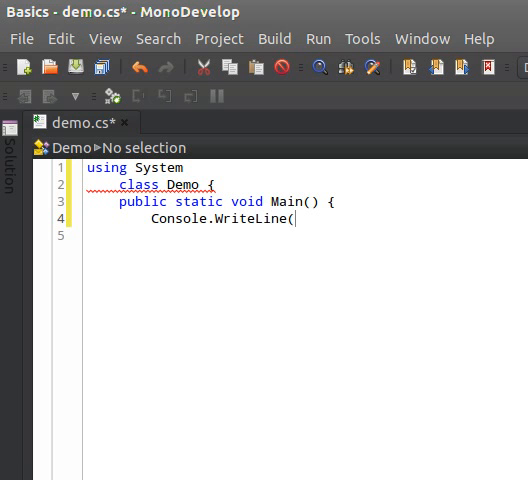
pyautogui.write('"Hello Wo')
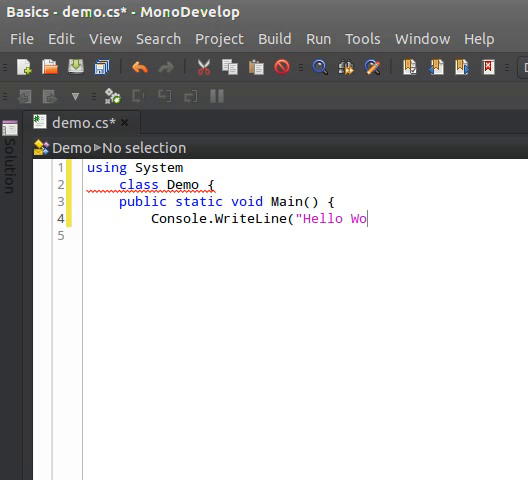
pyautogui.write('rld");')
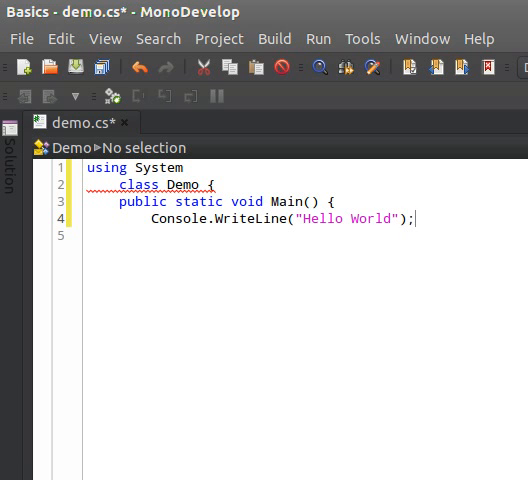
pyautogui.write('}')
pyautogui.click(306, 168)
pyautogui.write(';')
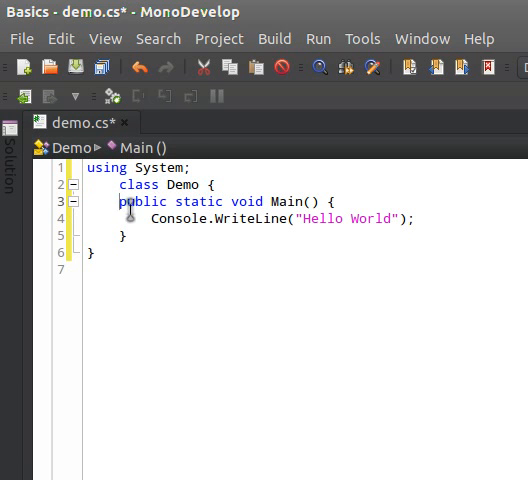
# Step: Save demo.cs and run the program so Hello World appears in Application Output
pyautogui.press('ctrl+s')
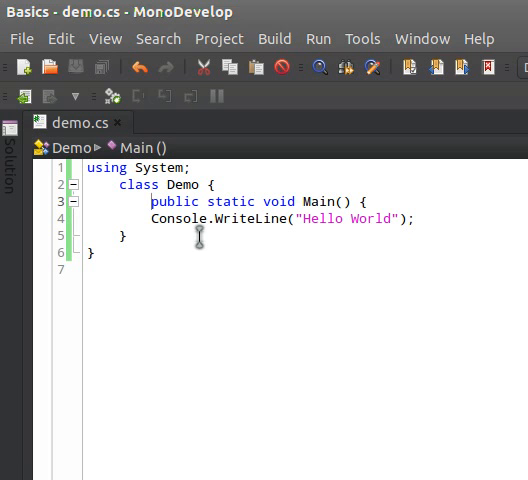
pyautogui.click(318, 38)
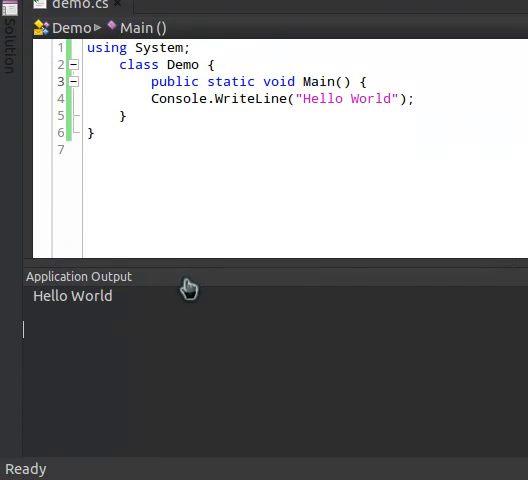